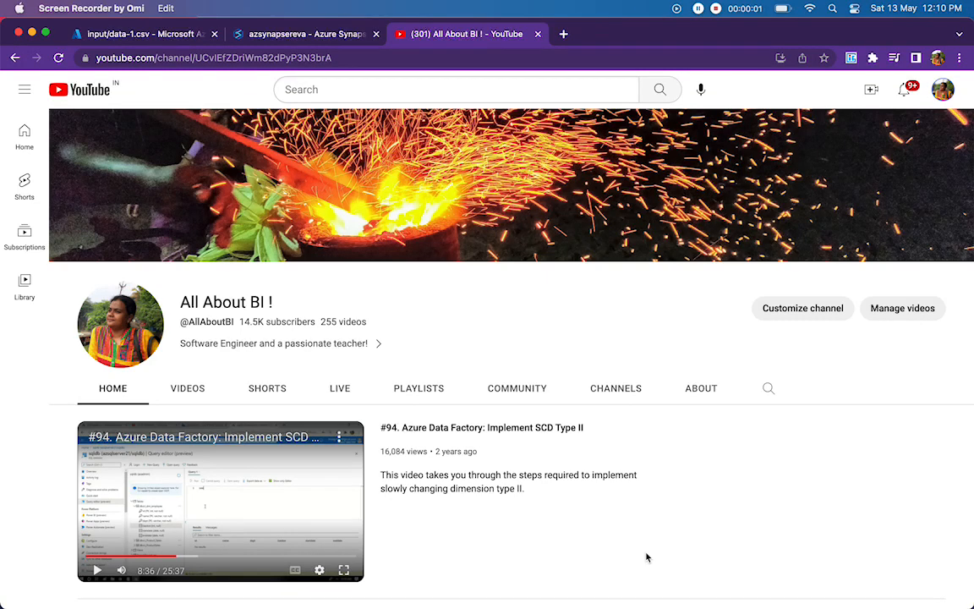
# Switch from YouTube to the Synapse tab showing the Copy data activity's Source settings with extra column test1
pyautogui.click(303, 34)
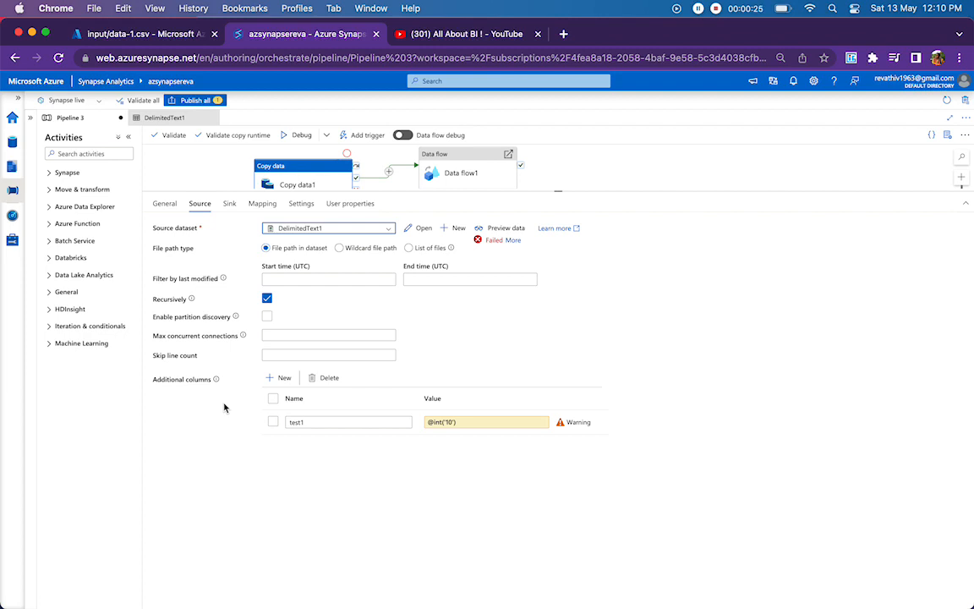
pyautogui.moveTo(323, 220)
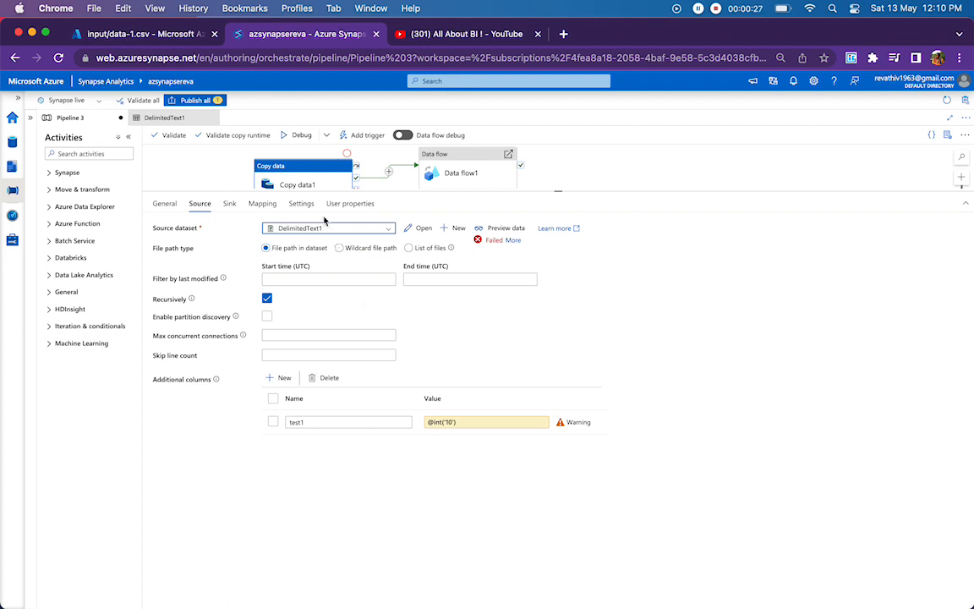
pyautogui.click(263, 203)
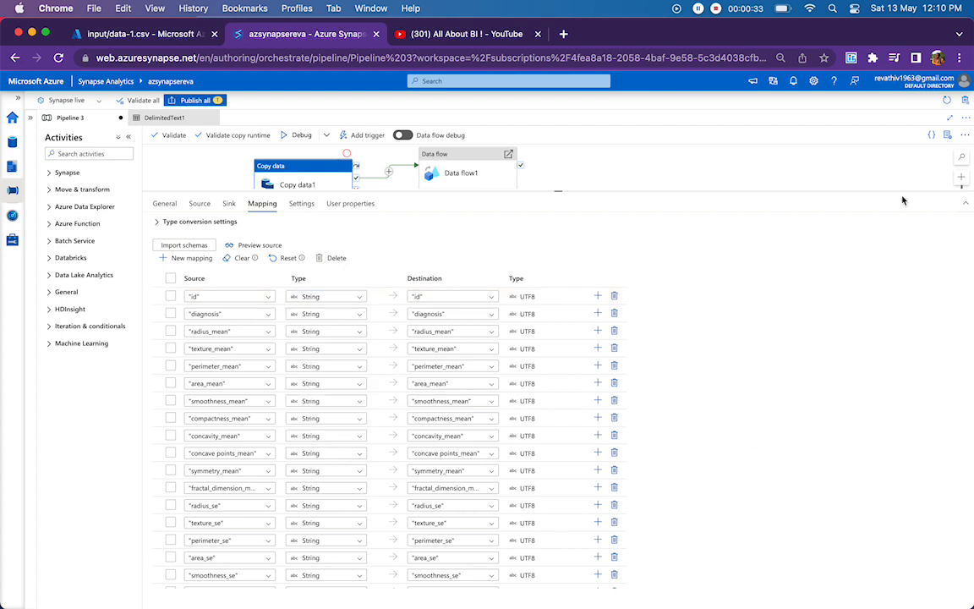
pyautogui.moveTo(933, 135)
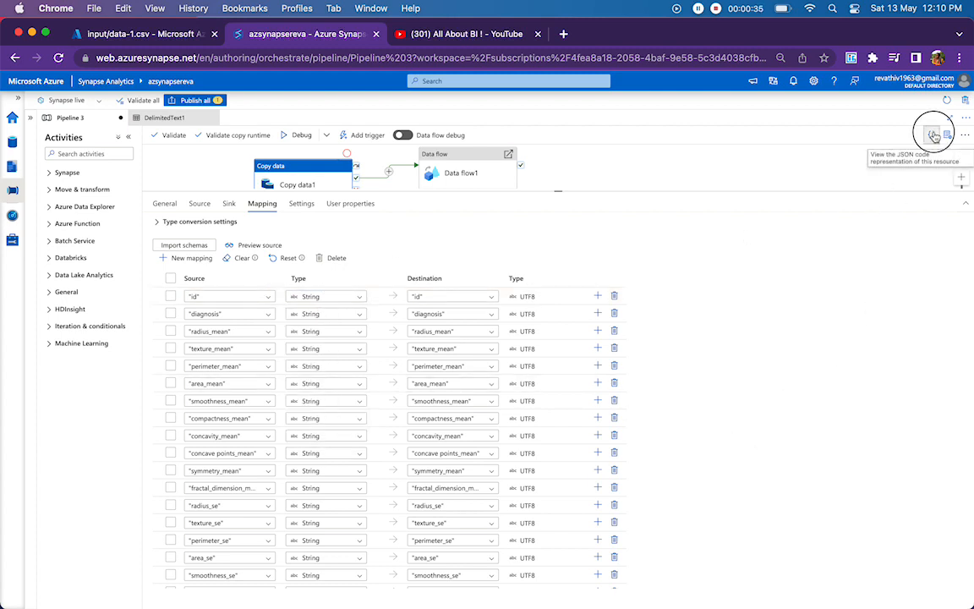
pyautogui.click(934, 135)
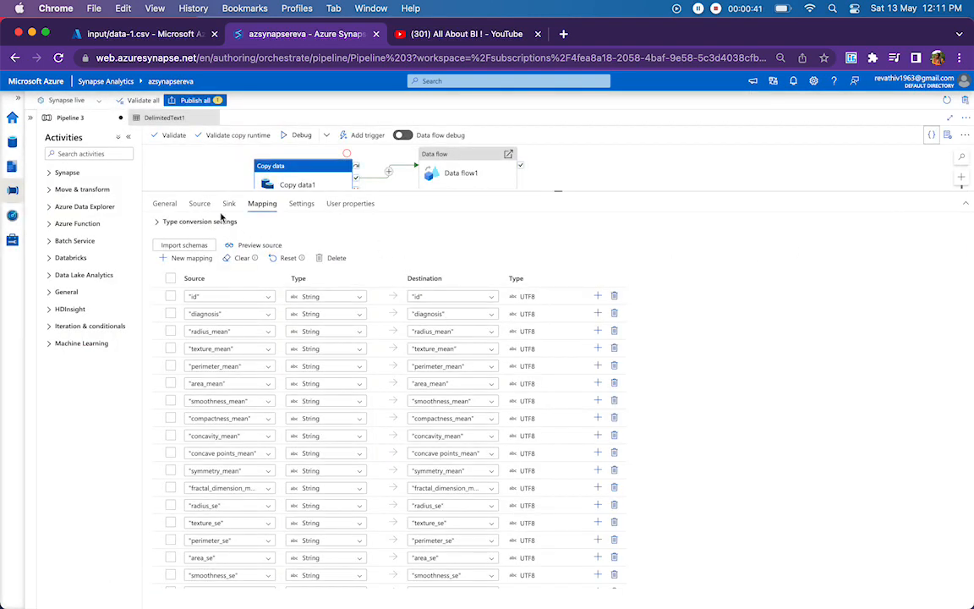
pyautogui.click(199, 203)
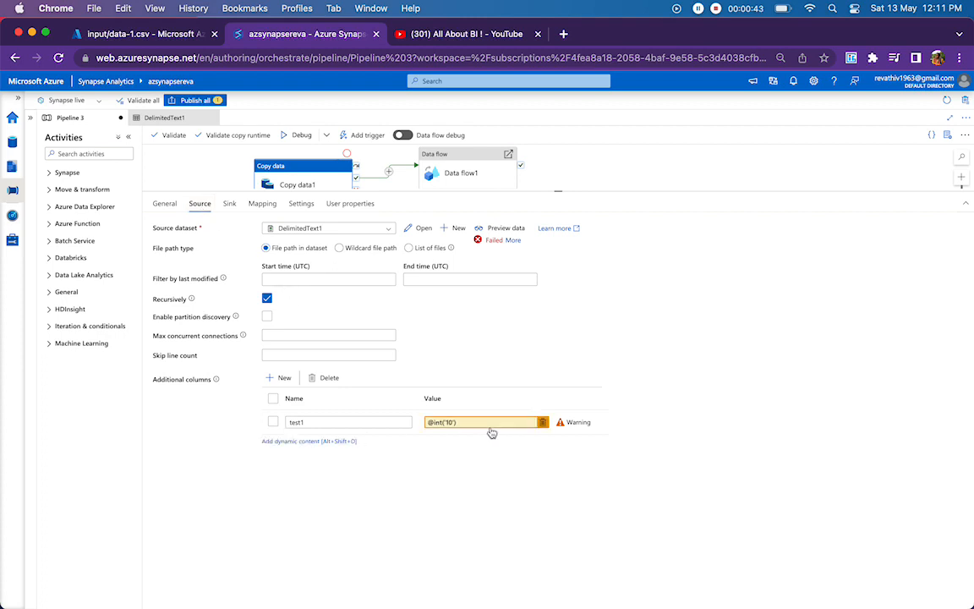
pyautogui.click(541, 423)
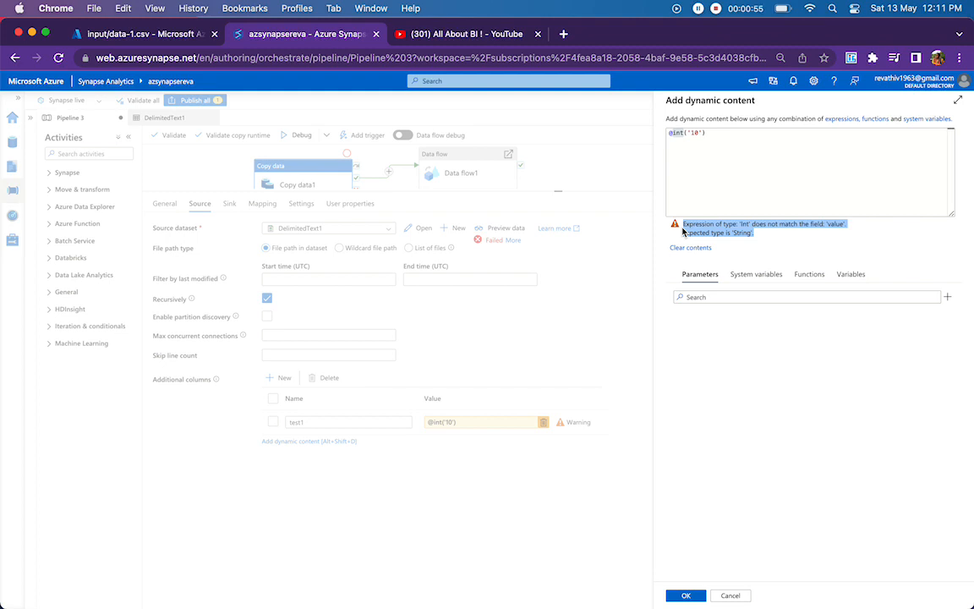
pyautogui.moveTo(759, 8)
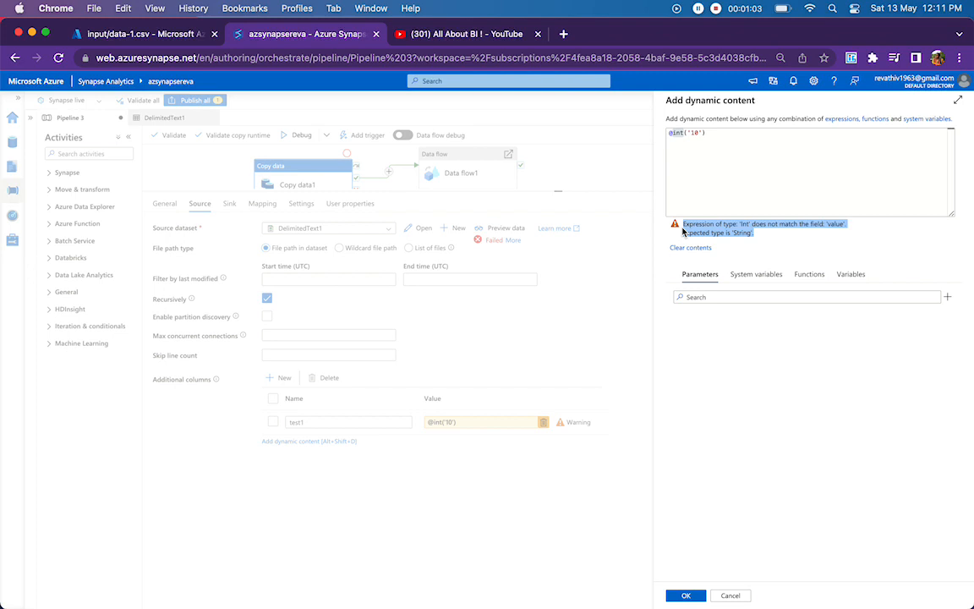
pyautogui.moveTo(703, 490)
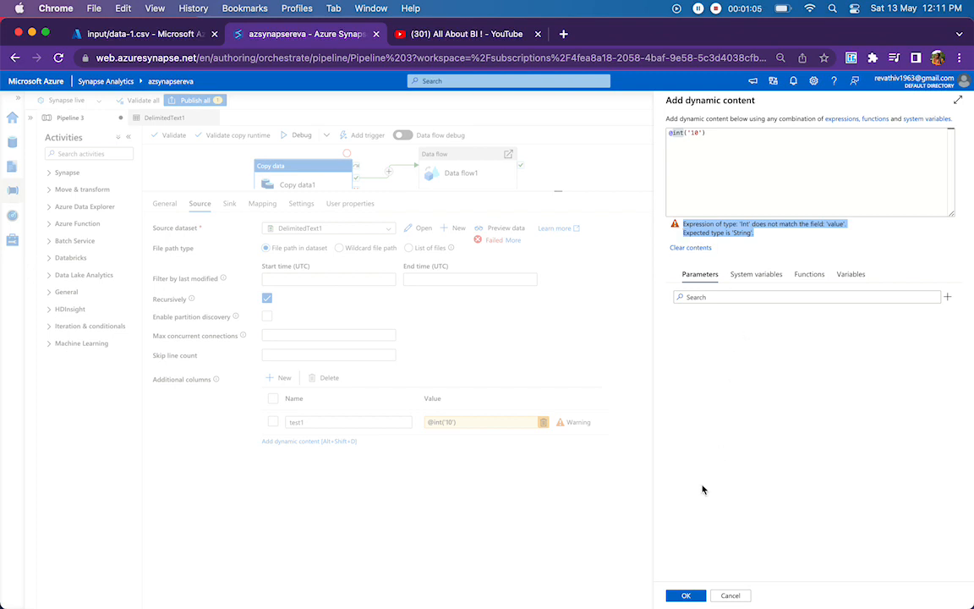
pyautogui.click(687, 596)
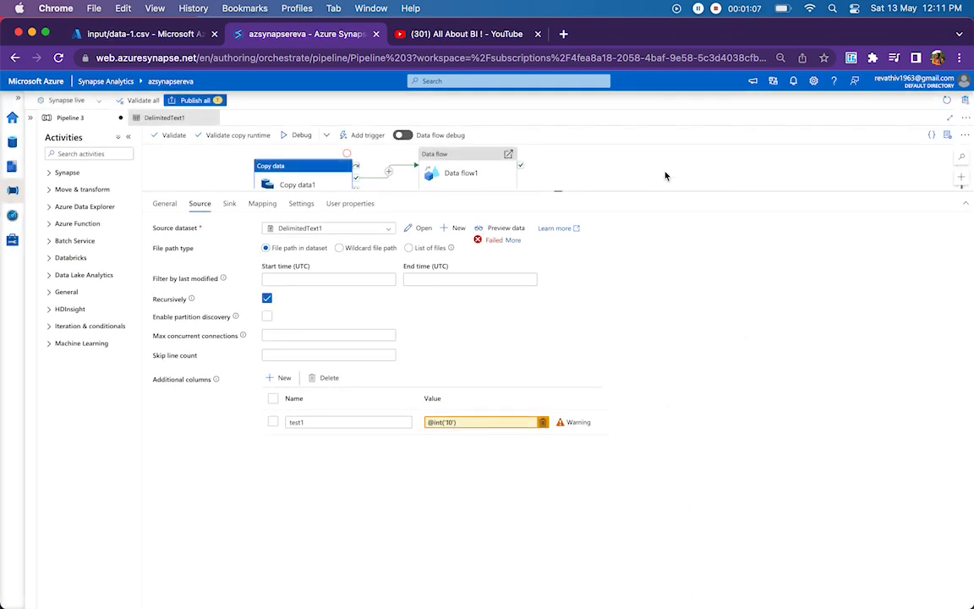